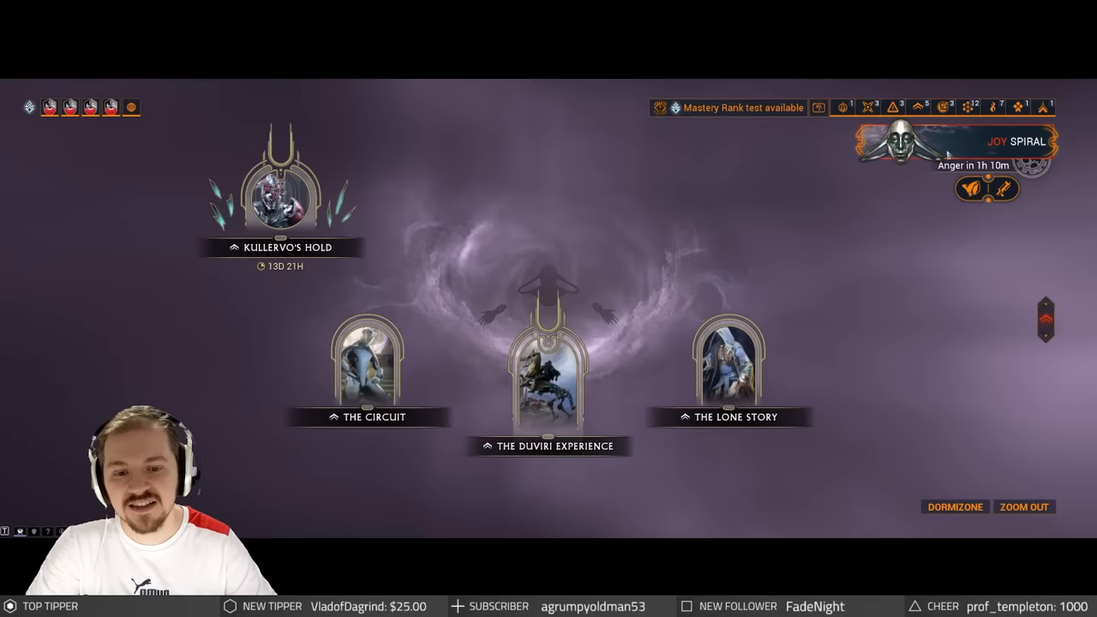
# - Talk to Acrithis in the Dormizone to view her wares with the Kullervo and Rauta blueprints
pyautogui.click(555, 369)
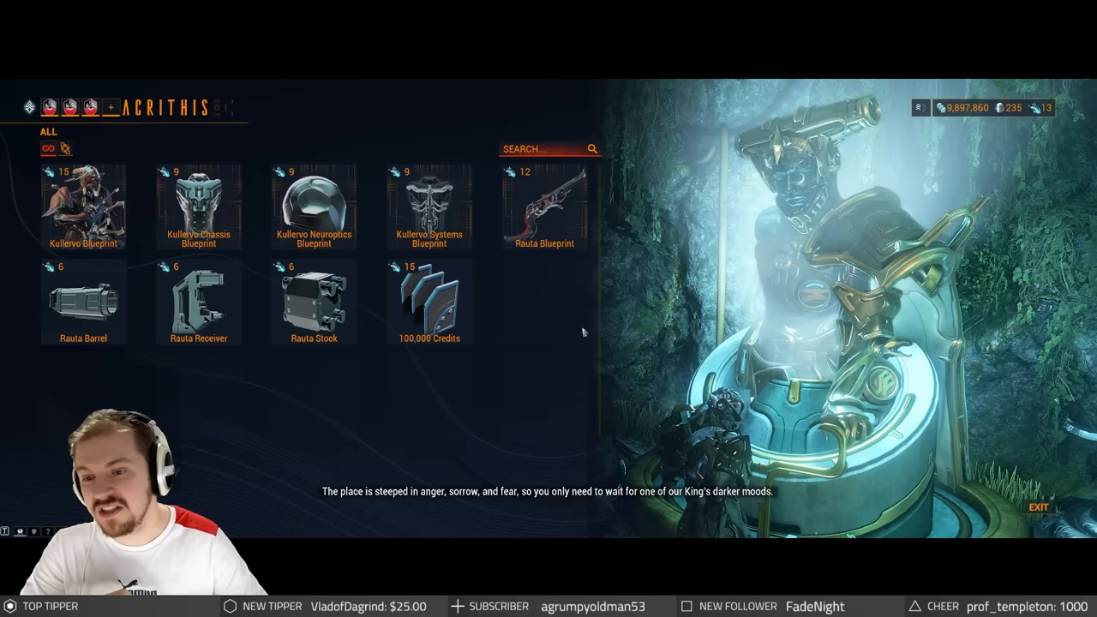
pyautogui.moveTo(428, 300)
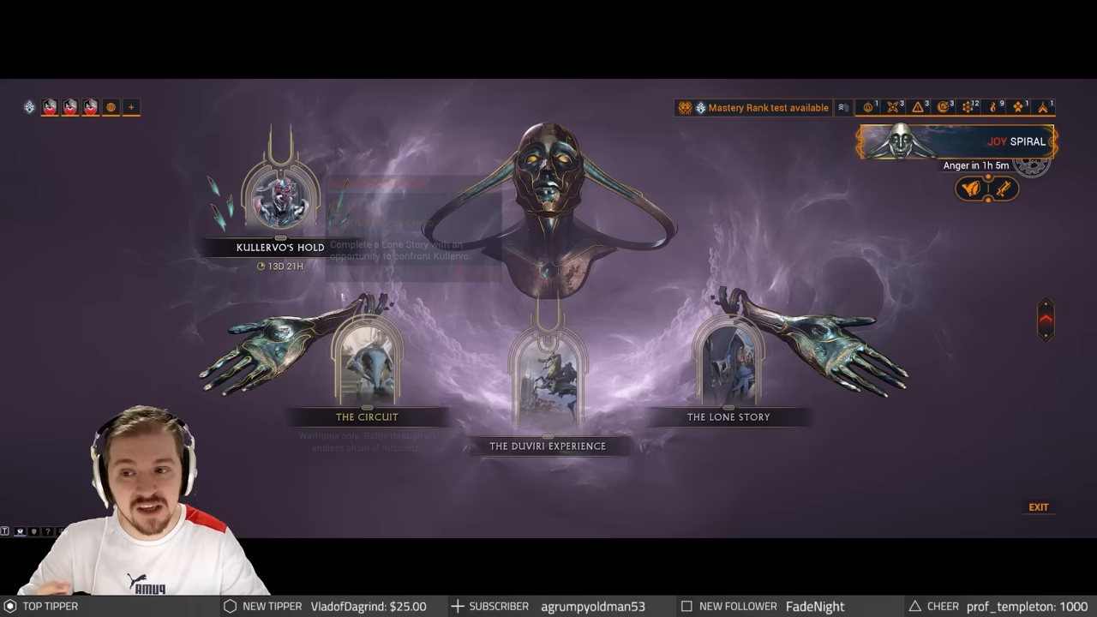
pyautogui.moveTo(278, 197)
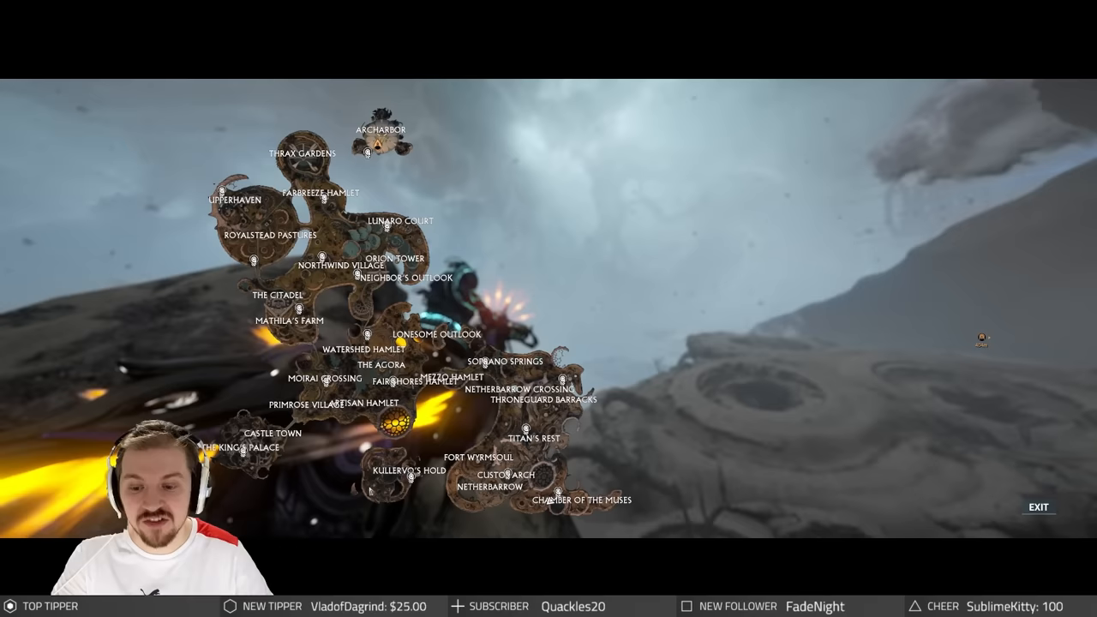
# - Exit the Duviri map and return to the open-world stormy landscape
pyautogui.click(1038, 507)
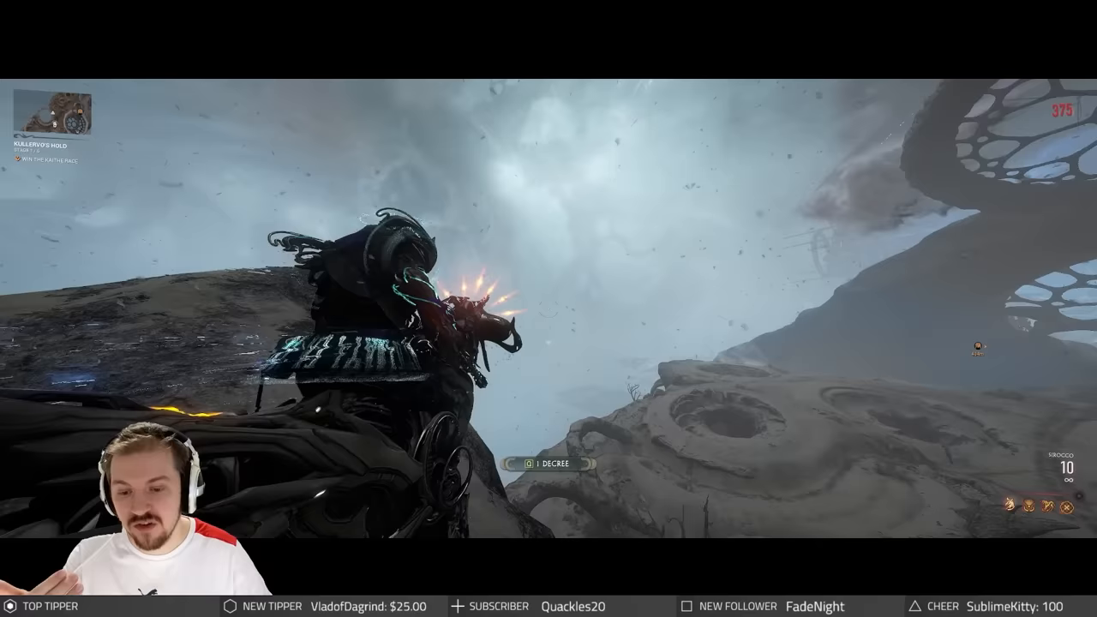